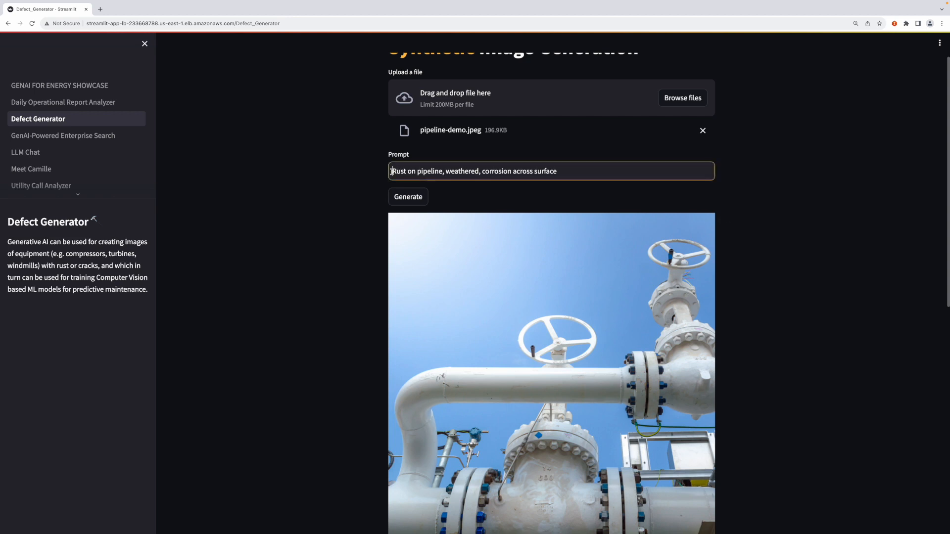
scroll(down, 3)
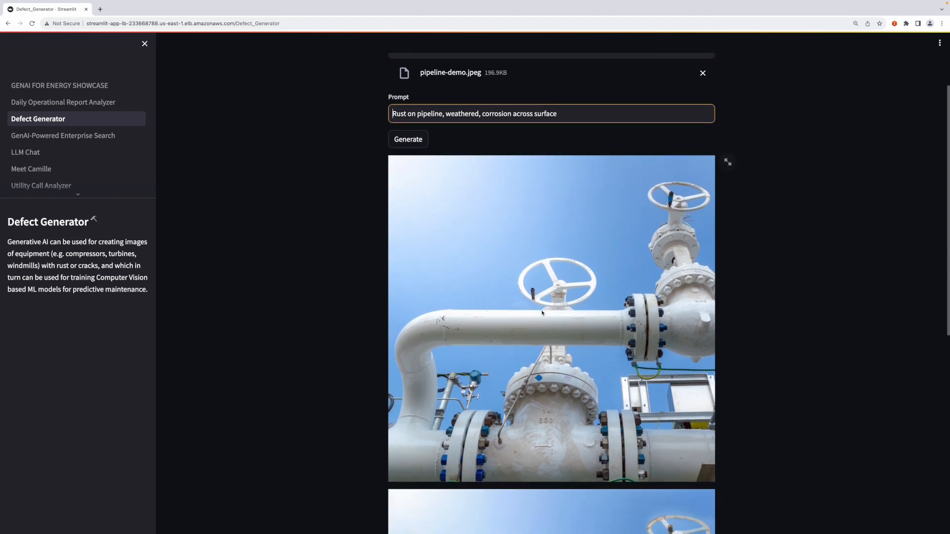
scroll(down, 3)
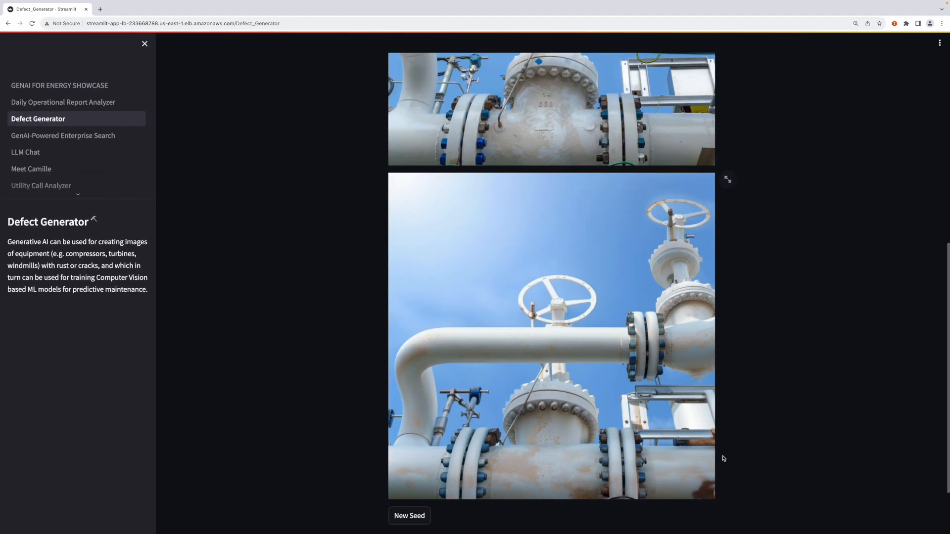
scroll(up, 3)
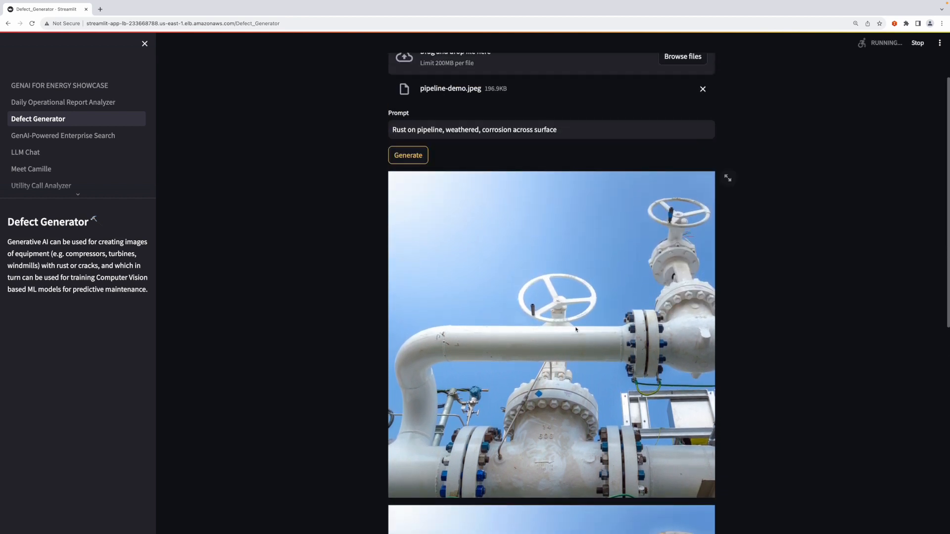
scroll(down, 3)
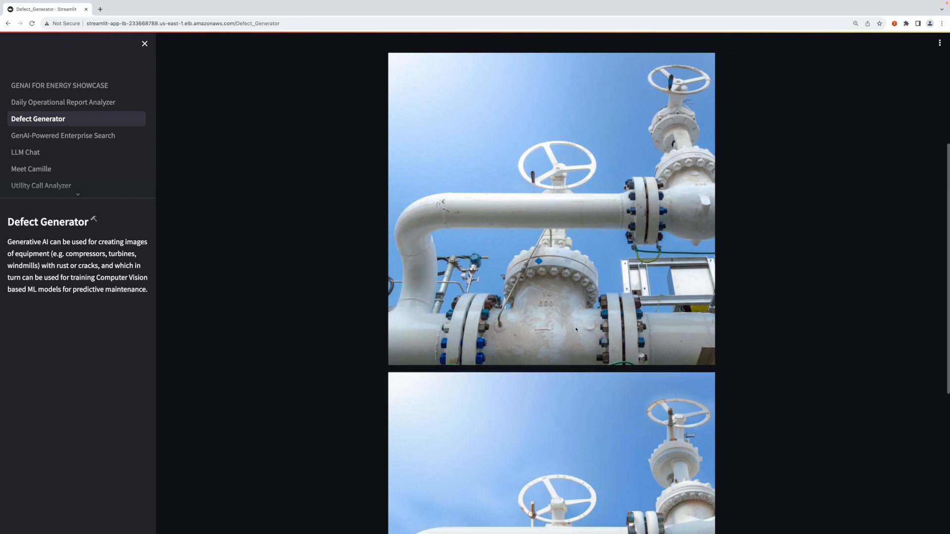
scroll(down, 3)
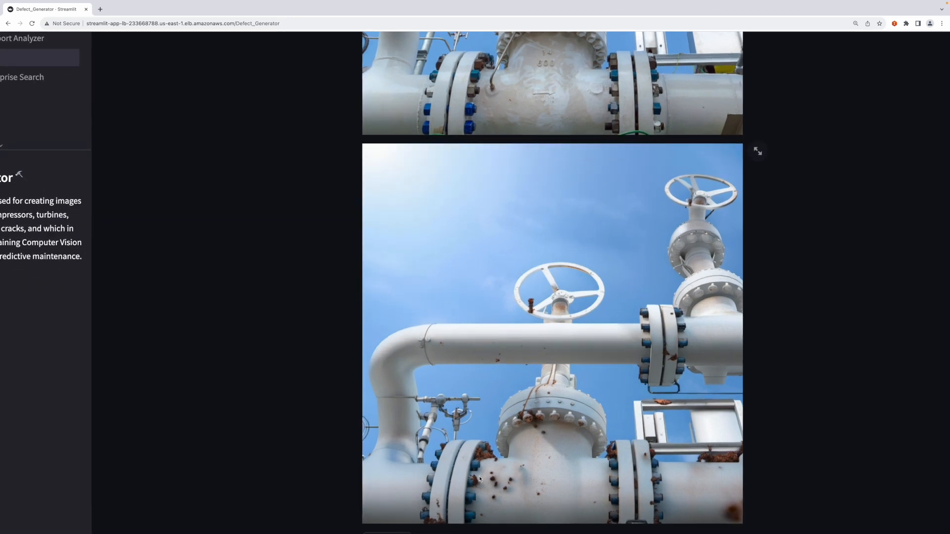
mouse_move(673, 514)
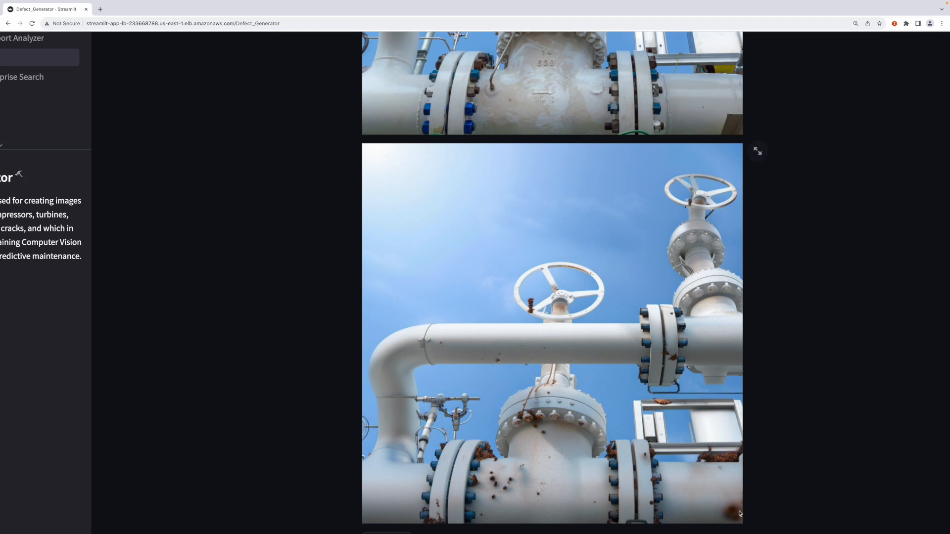
mouse_move(750, 472)
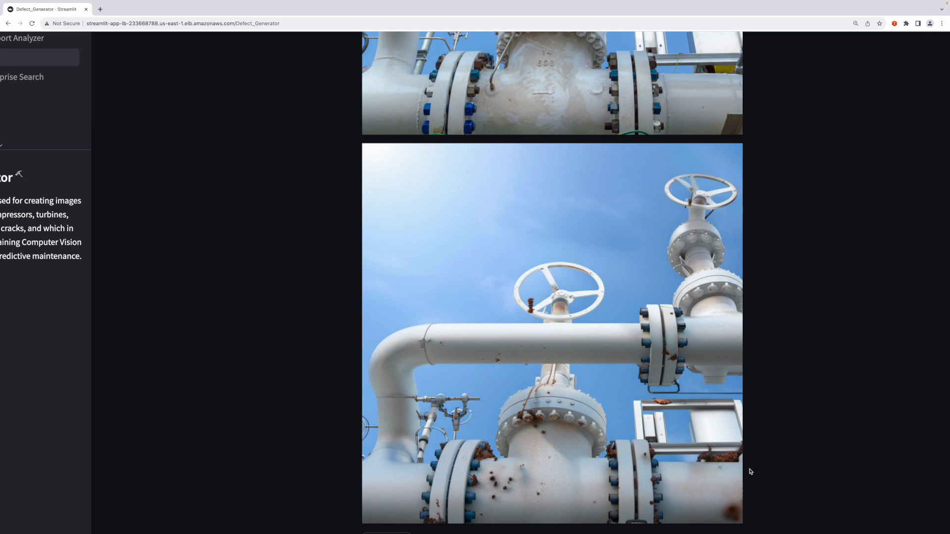